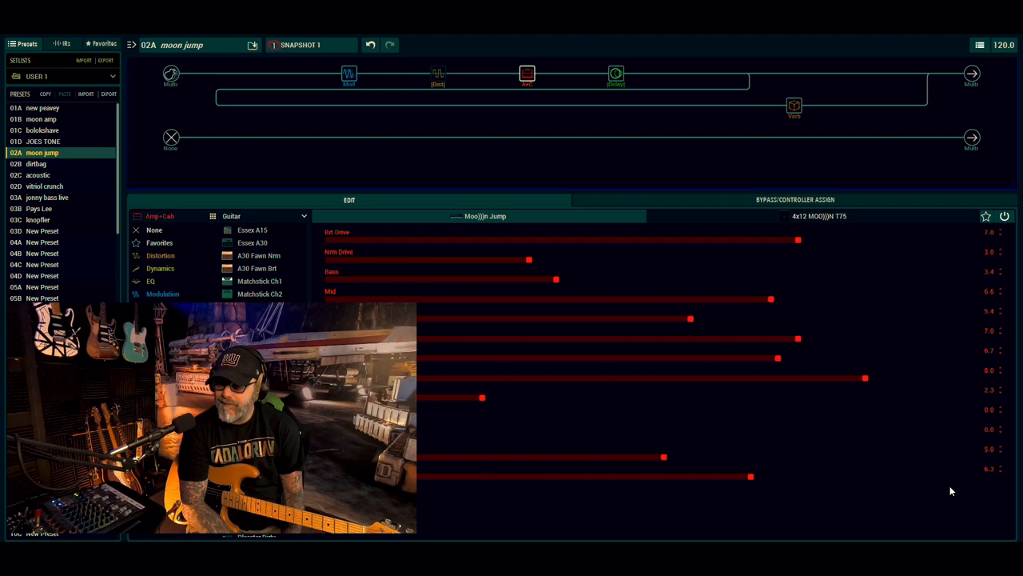
mouse_move(955, 488)
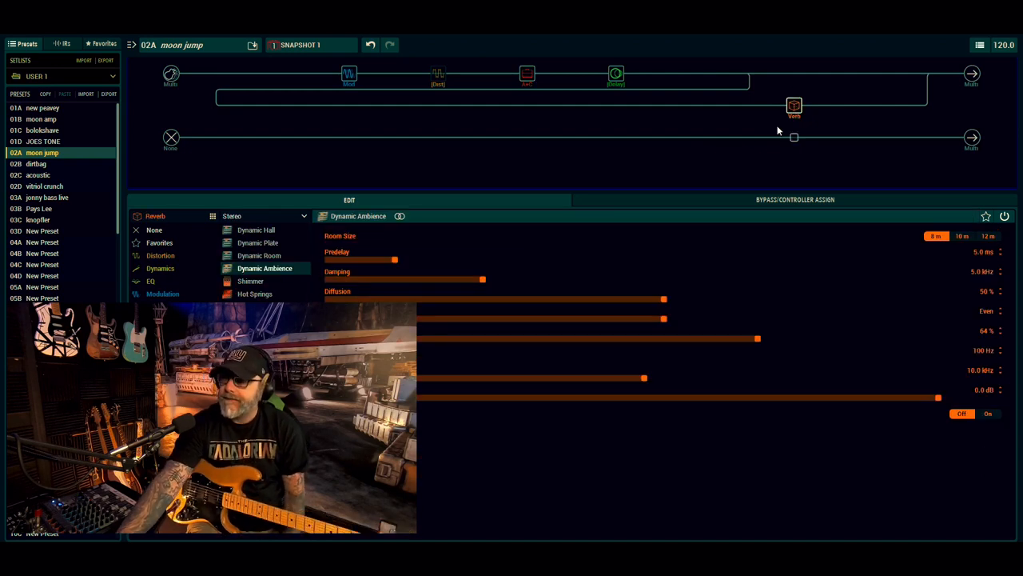
mouse_move(764, 126)
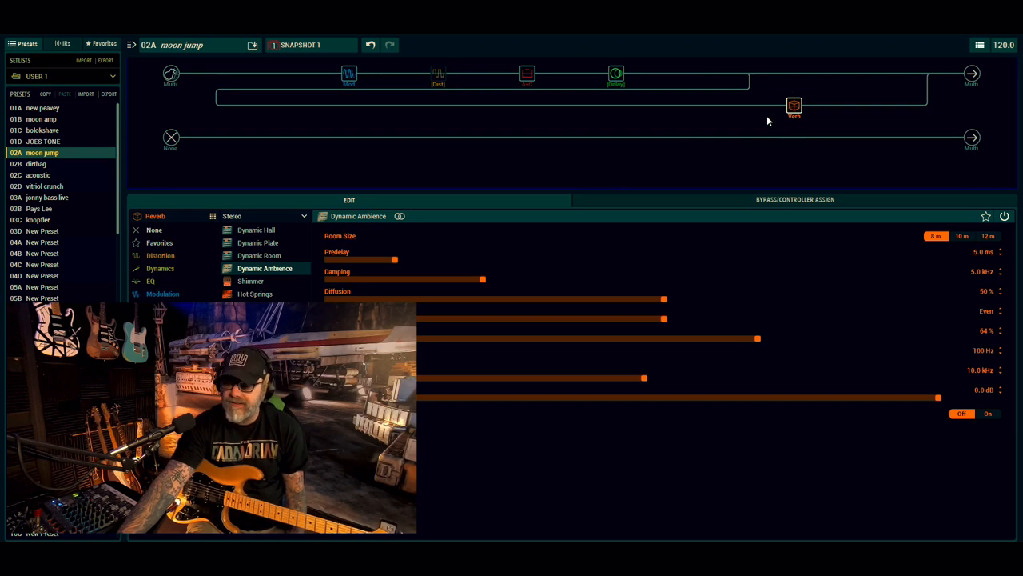
mouse_move(790, 118)
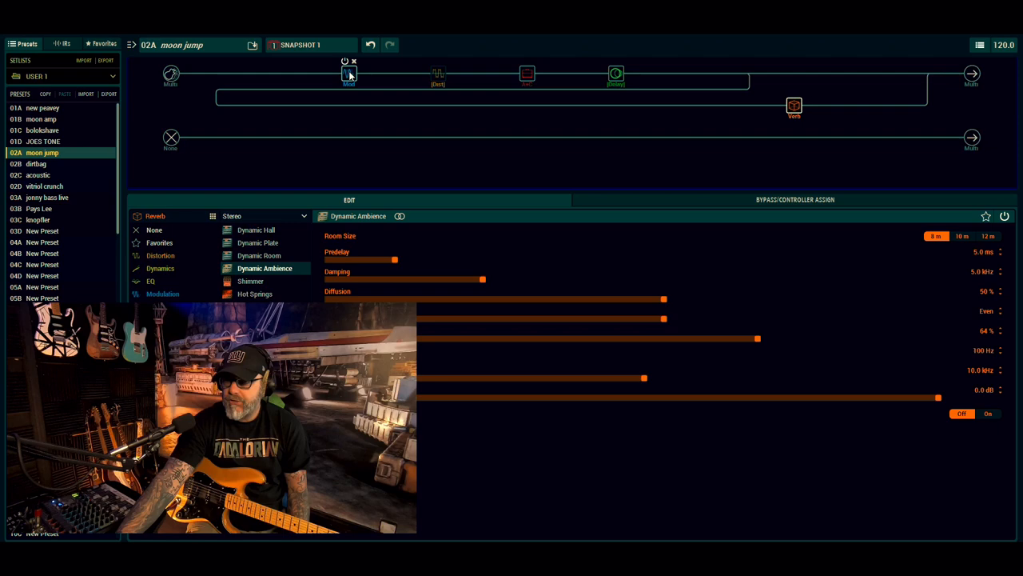
Show the Gray Flanger modulation parameters, then the Stupor OD overdrive's Drive, Tone and Level
click(348, 72)
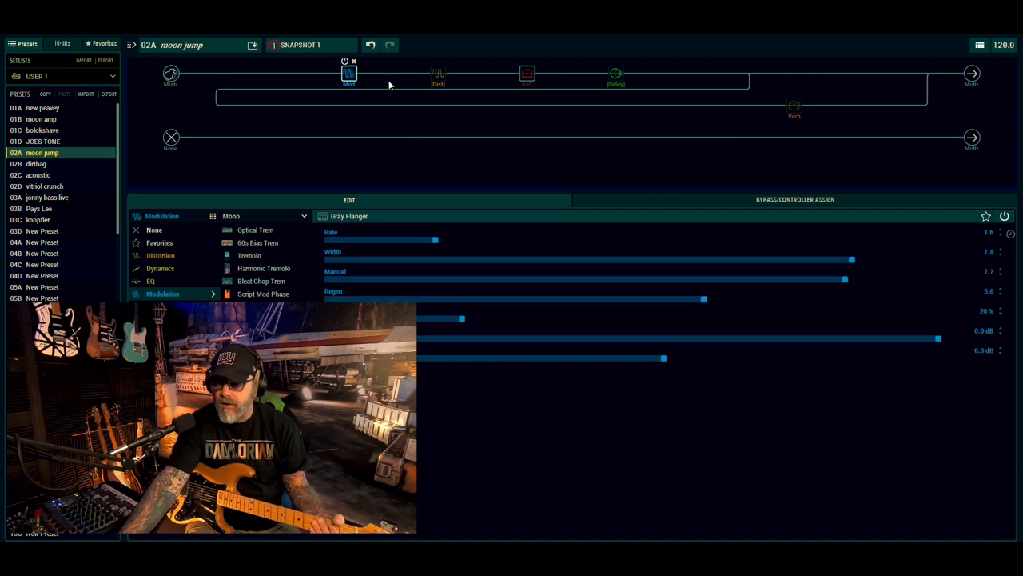
click(438, 74)
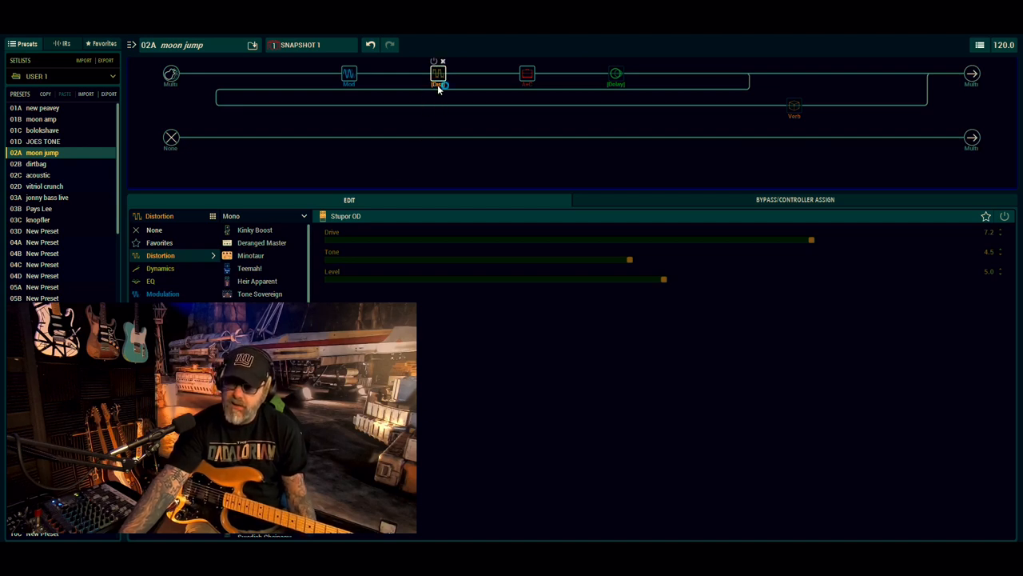
Display the Moo)))n Jump amp block with its 4x12 Moo)))n T75 cab parameters
click(526, 75)
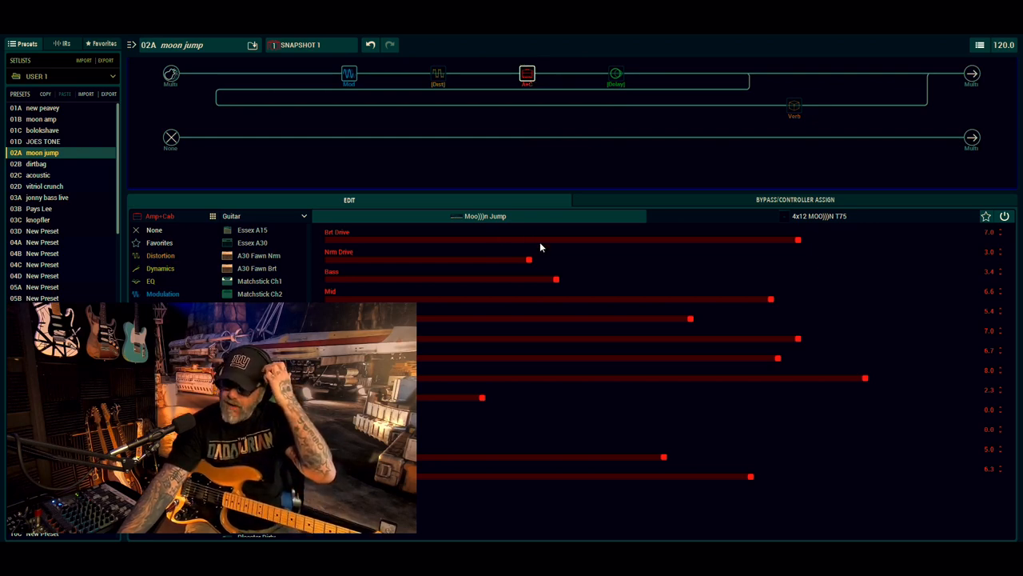
mouse_move(534, 284)
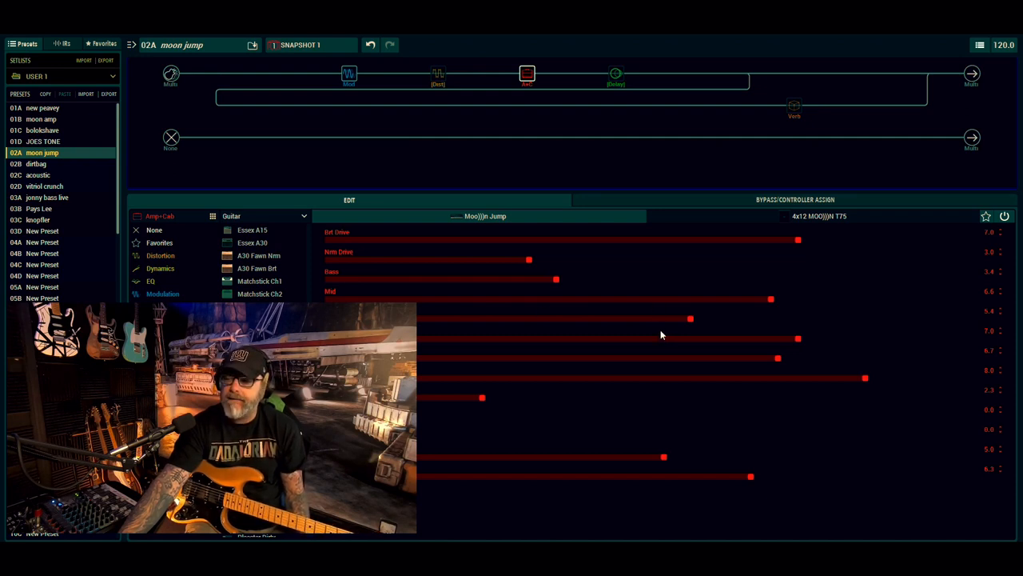
mouse_move(542, 379)
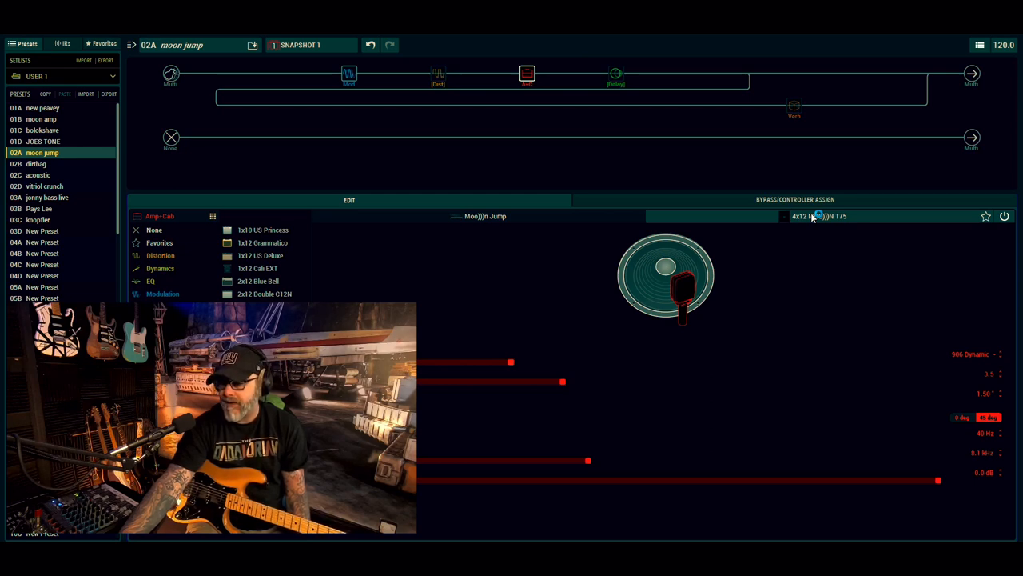
mouse_move(598, 200)
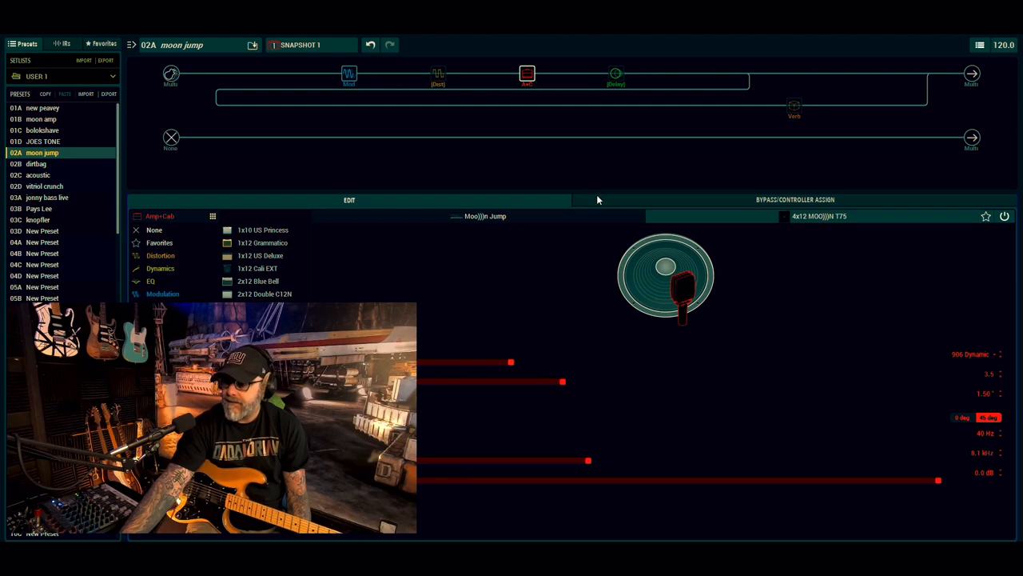
Show the Ping Pong delay parameters, then the Dynamic Ambience reverb parameters
click(616, 73)
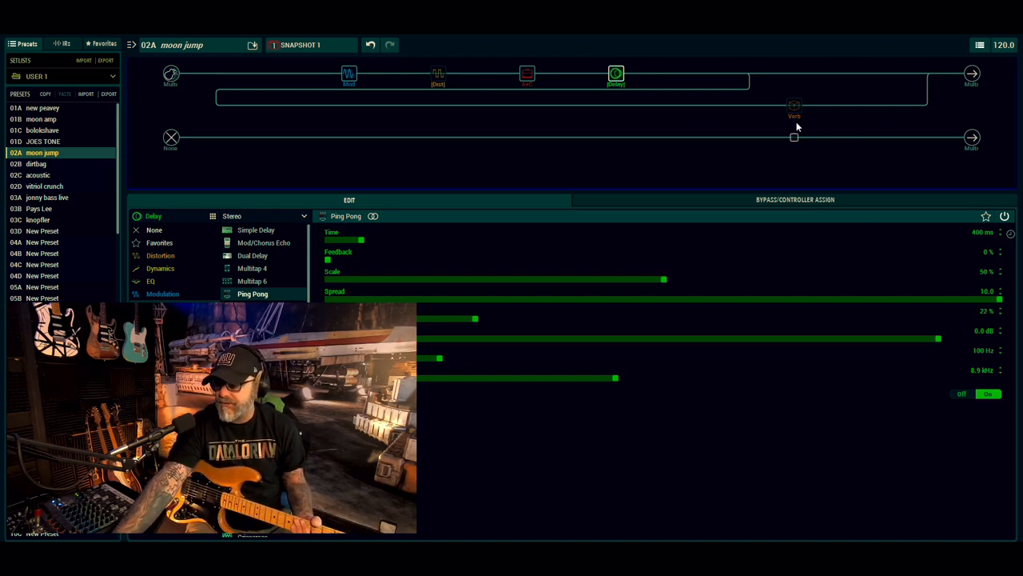
click(793, 104)
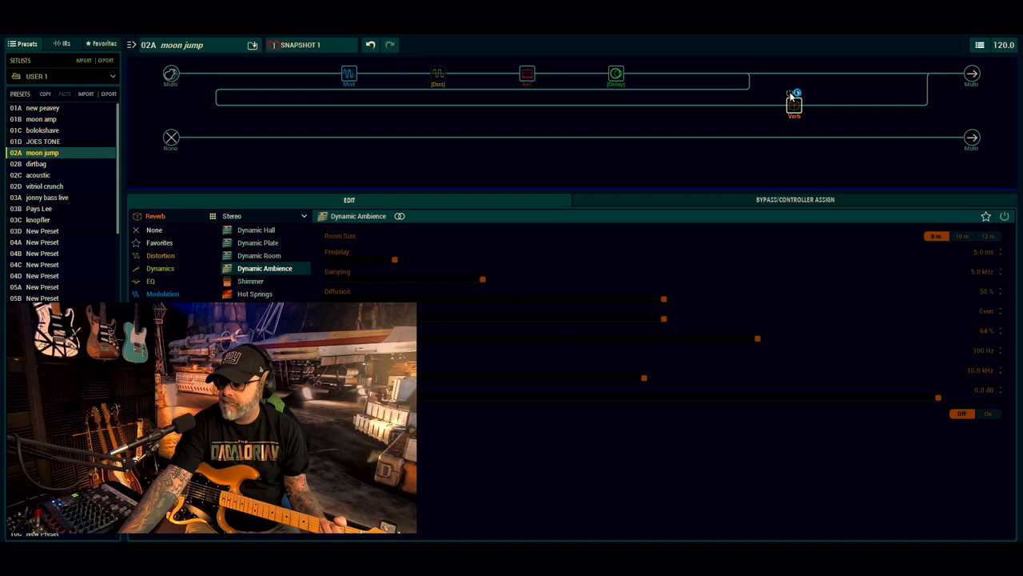
Re-enable the bypassed Dynamic Ambience reverb, then display the Moo)))n Jump amp parameters
click(793, 102)
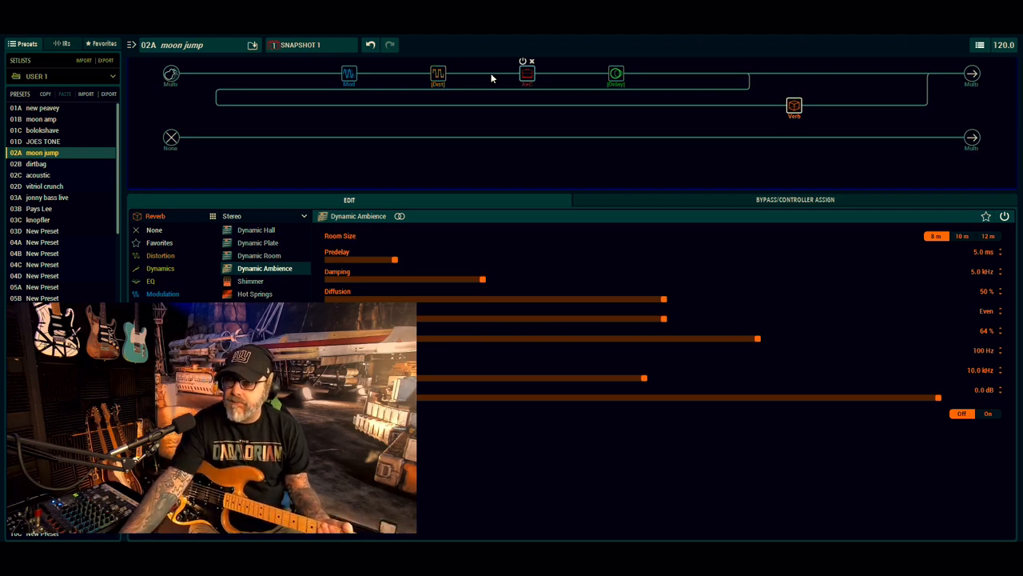
click(524, 73)
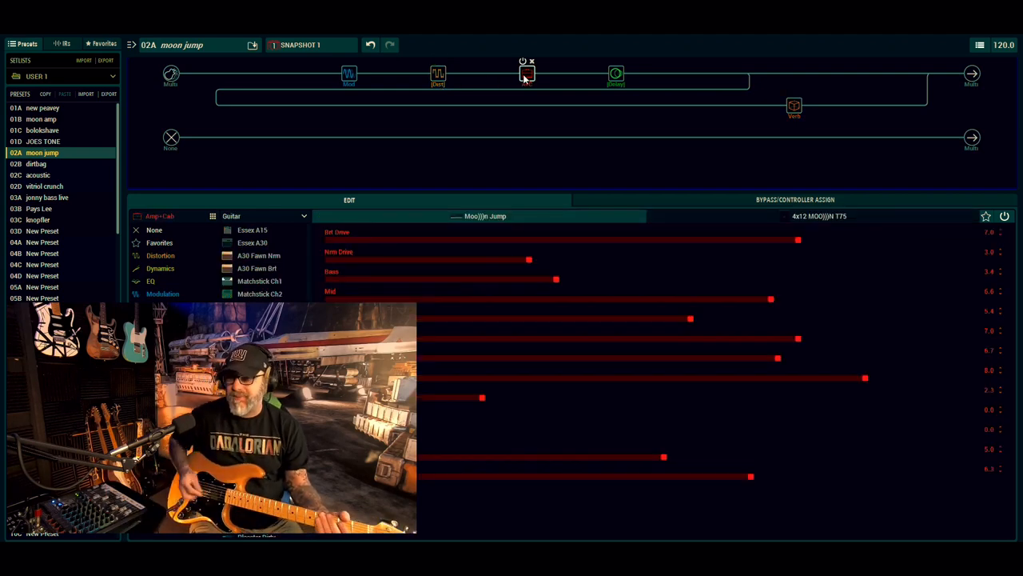